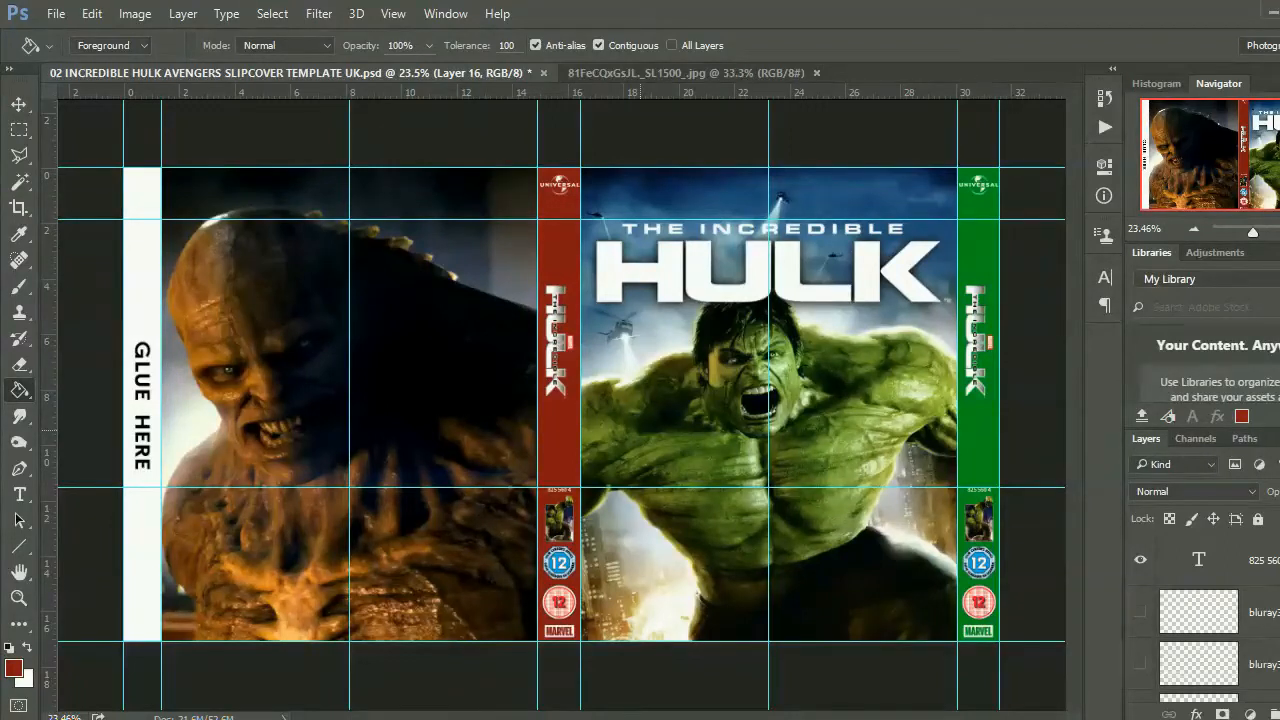
pyautogui.moveTo(1024, 364)
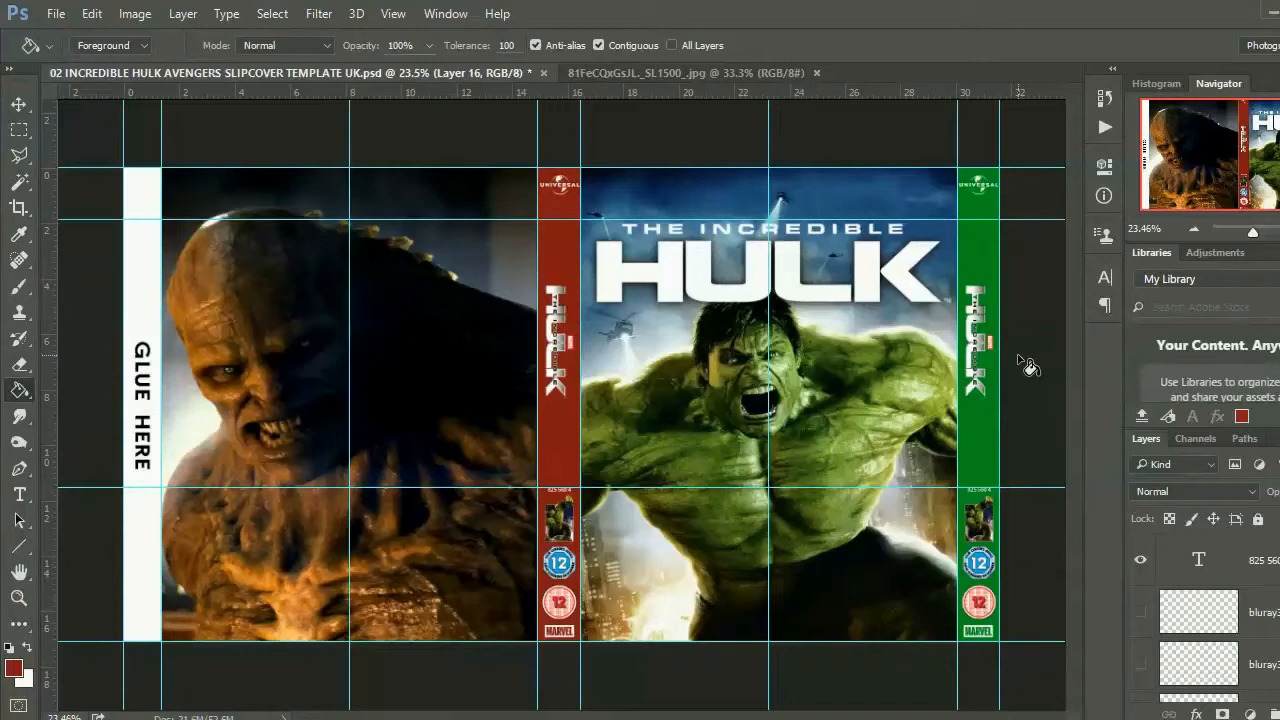
pyautogui.moveTo(1028, 226)
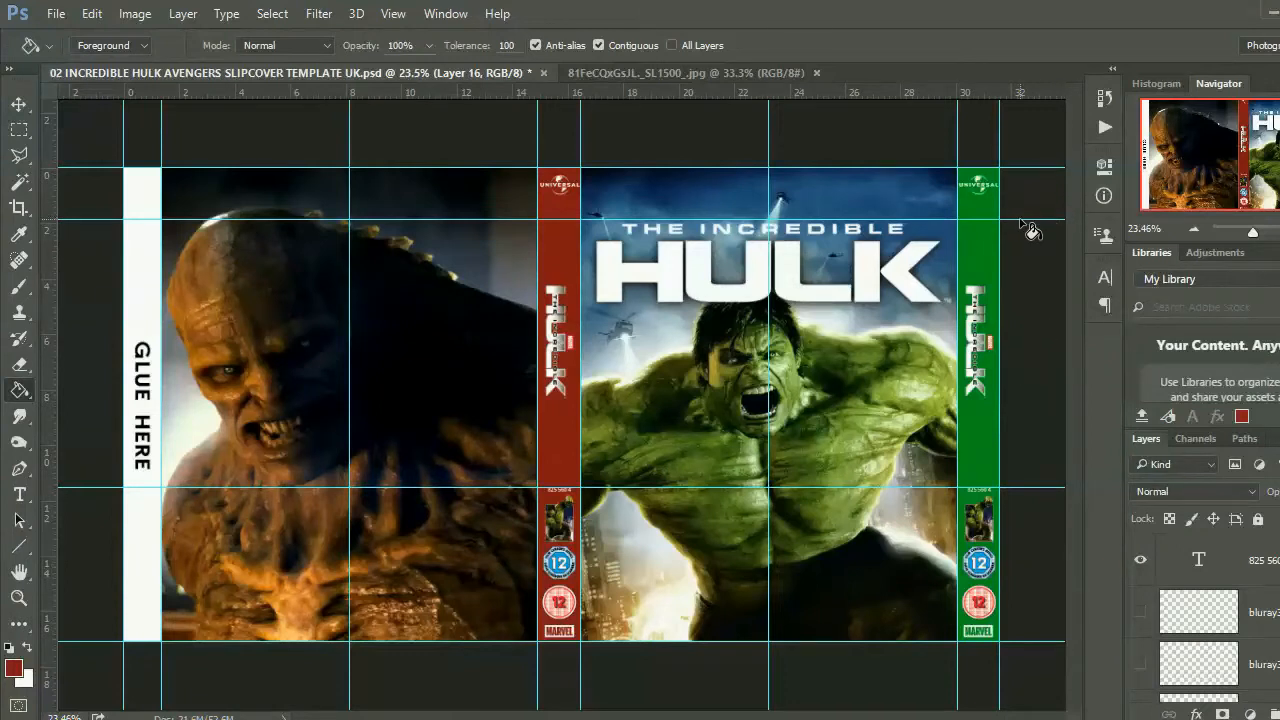
pyautogui.moveTo(780, 210)
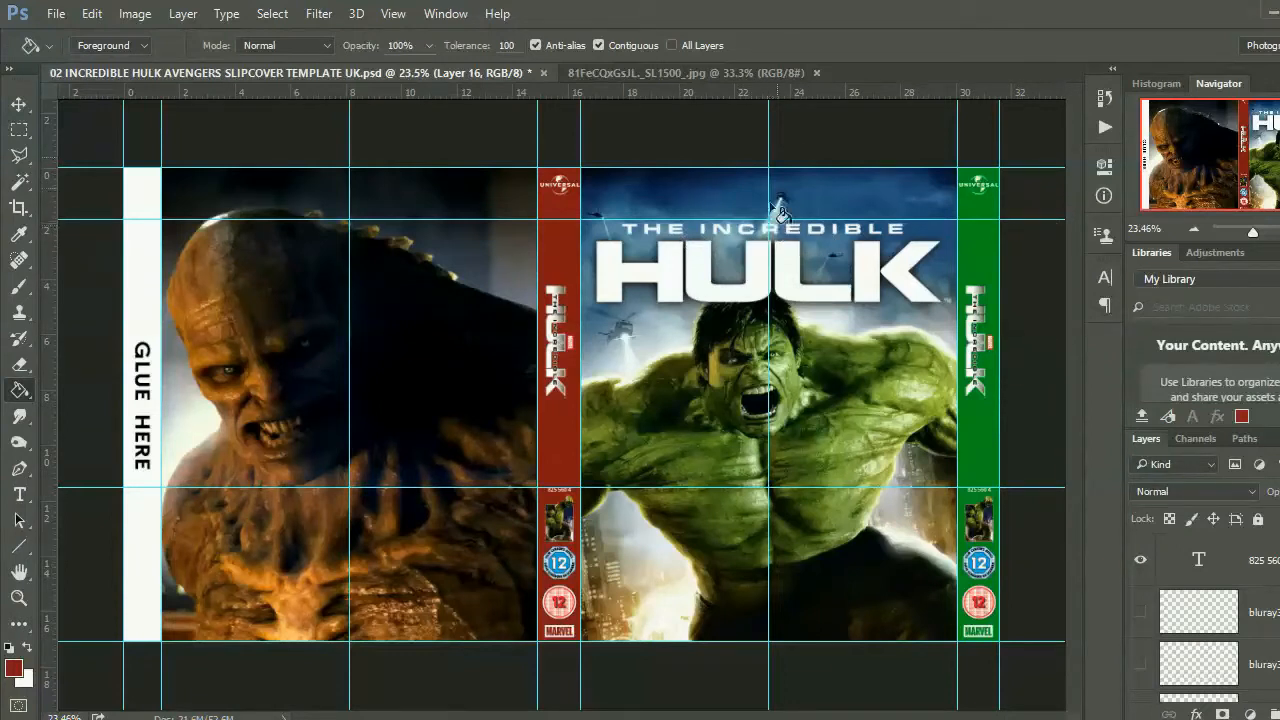
pyautogui.moveTo(824, 102)
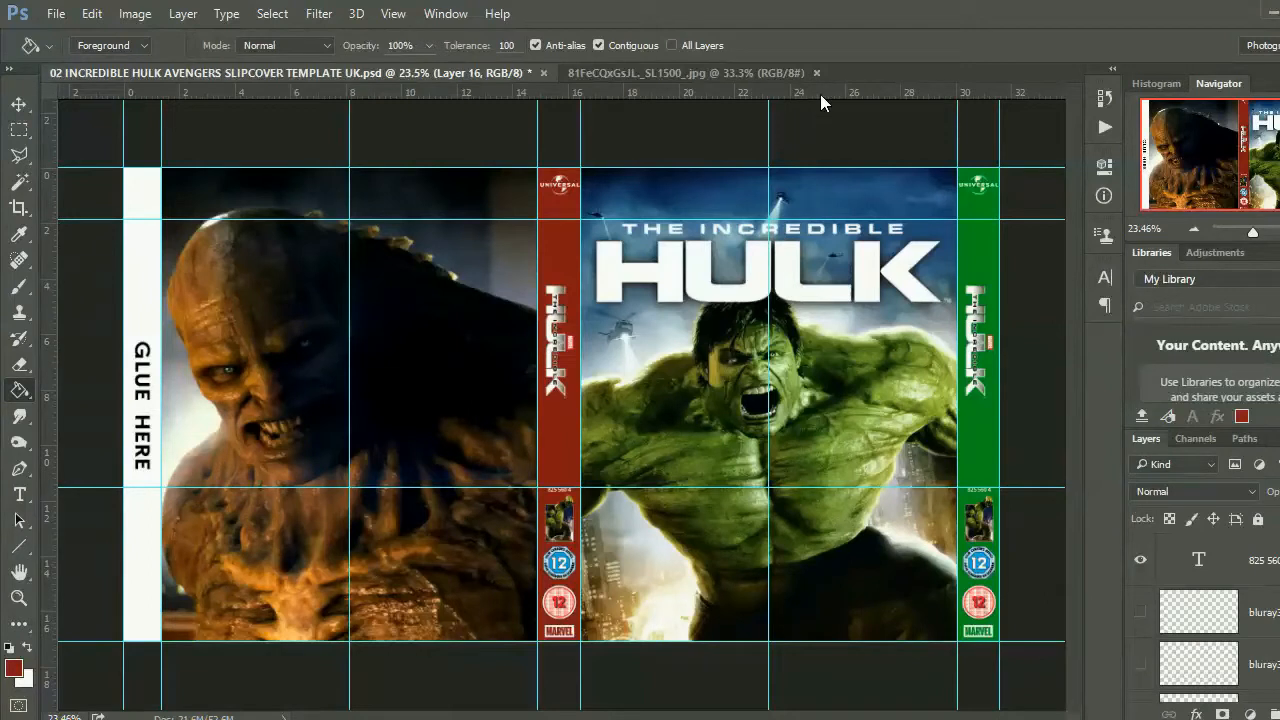
pyautogui.moveTo(736, 350)
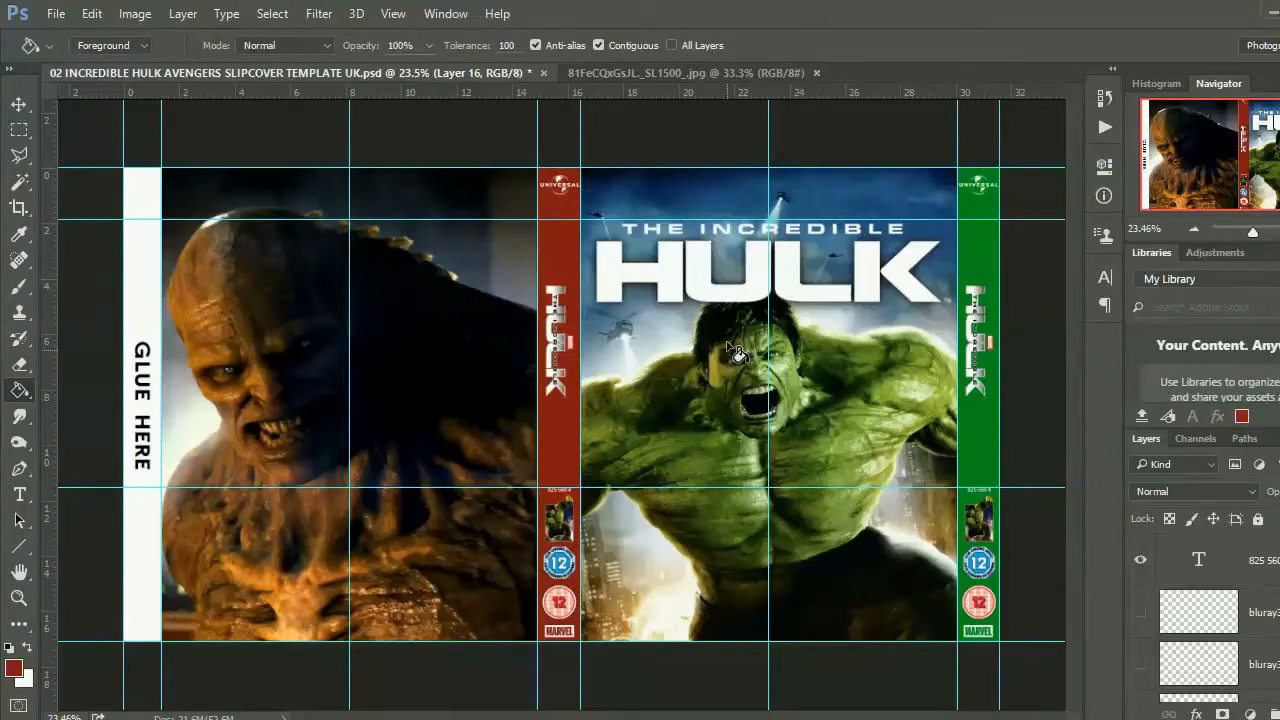
pyautogui.moveTo(784, 428)
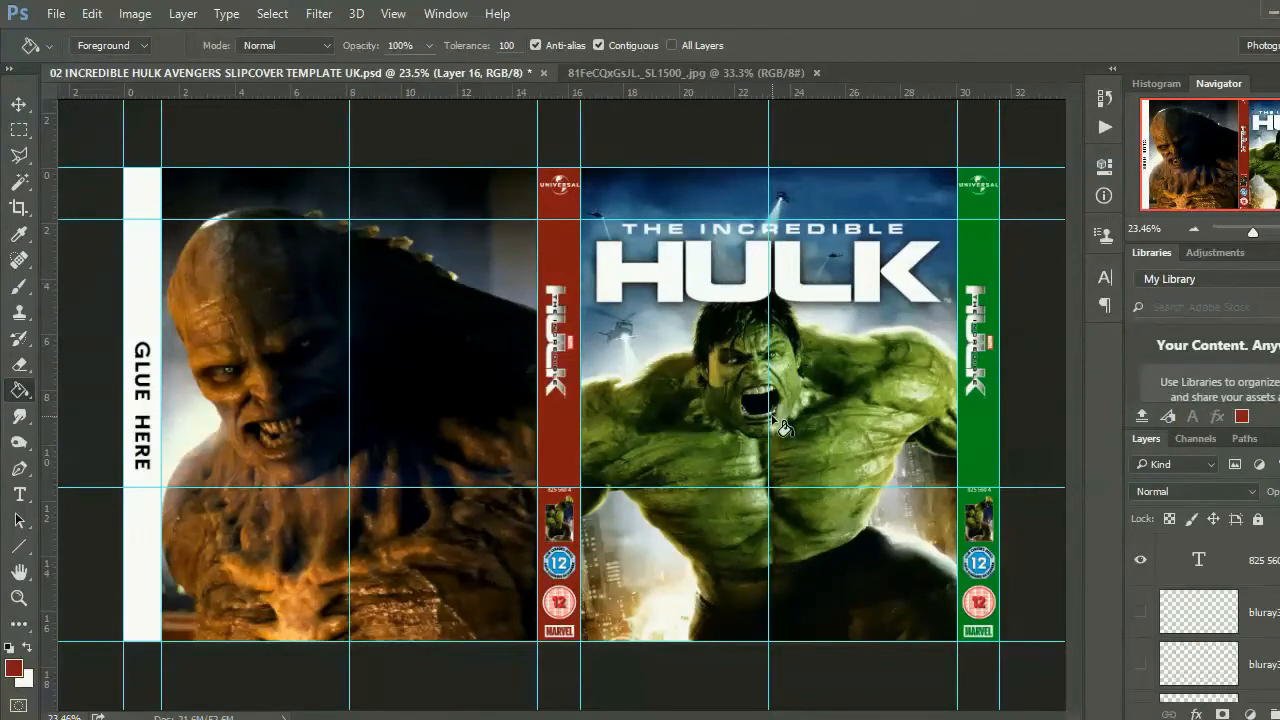
pyautogui.moveTo(736, 464)
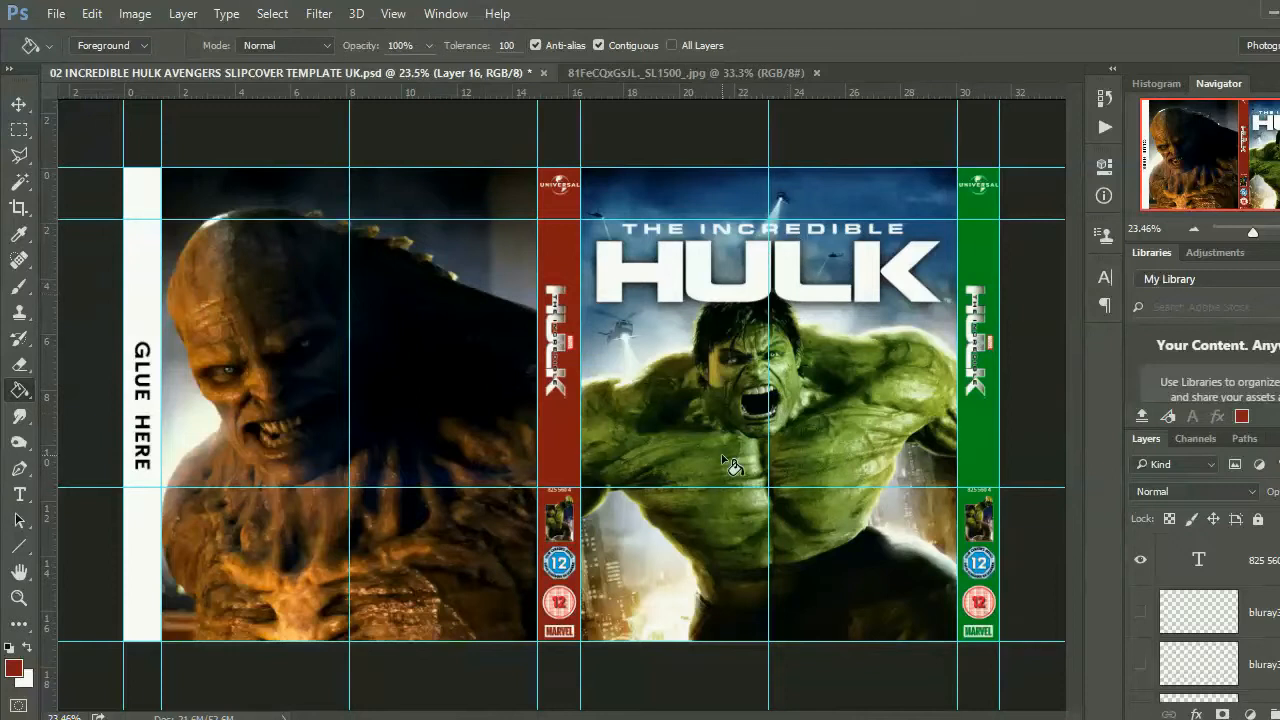
pyautogui.moveTo(804, 430)
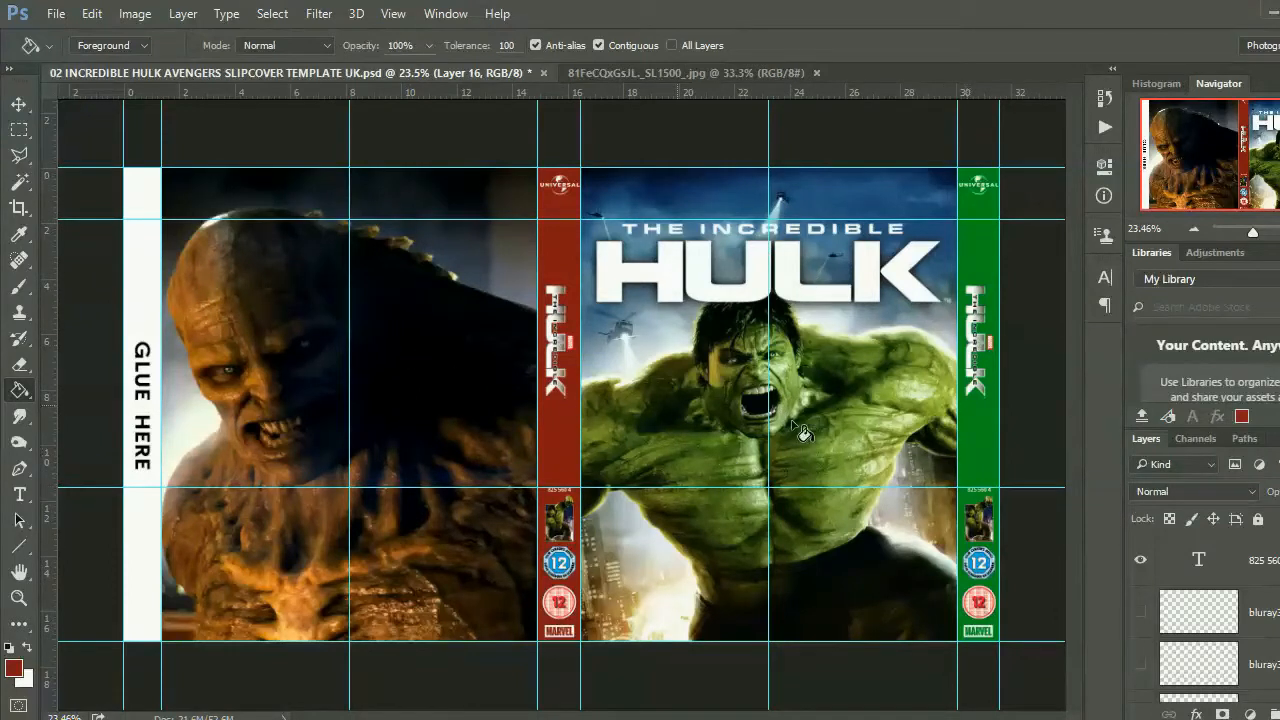
pyautogui.moveTo(700, 384)
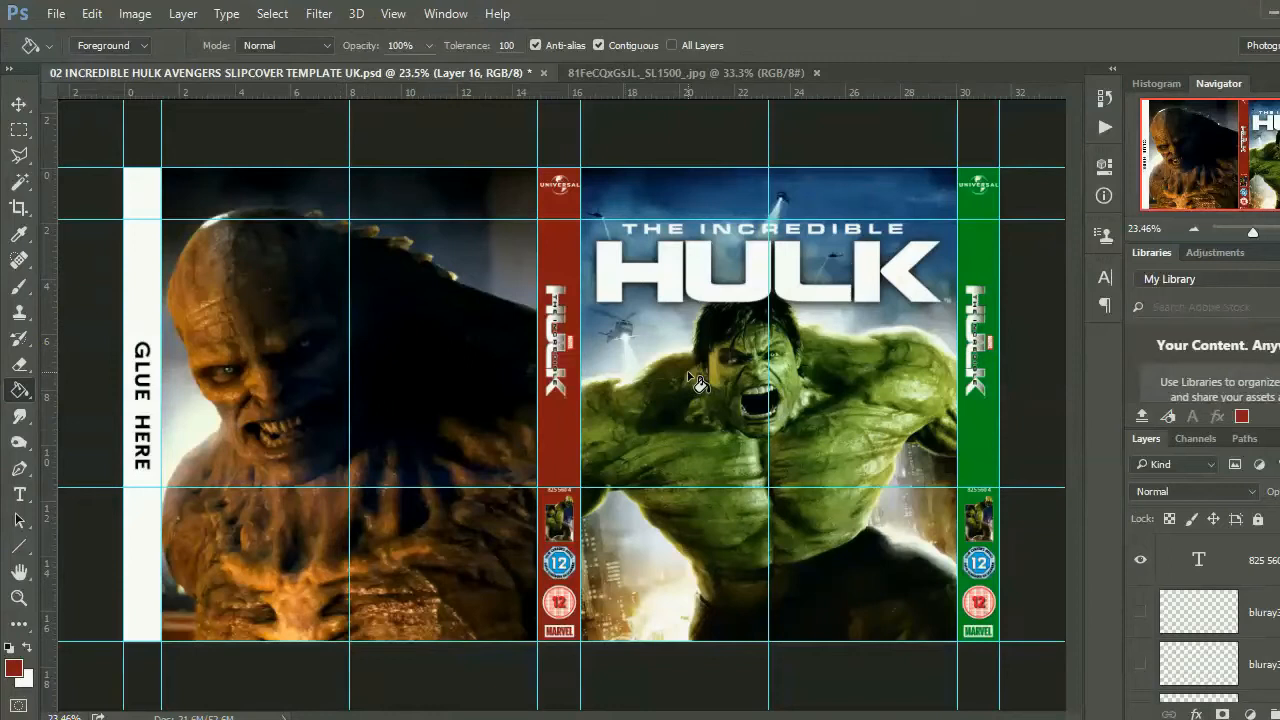
pyautogui.moveTo(620, 364)
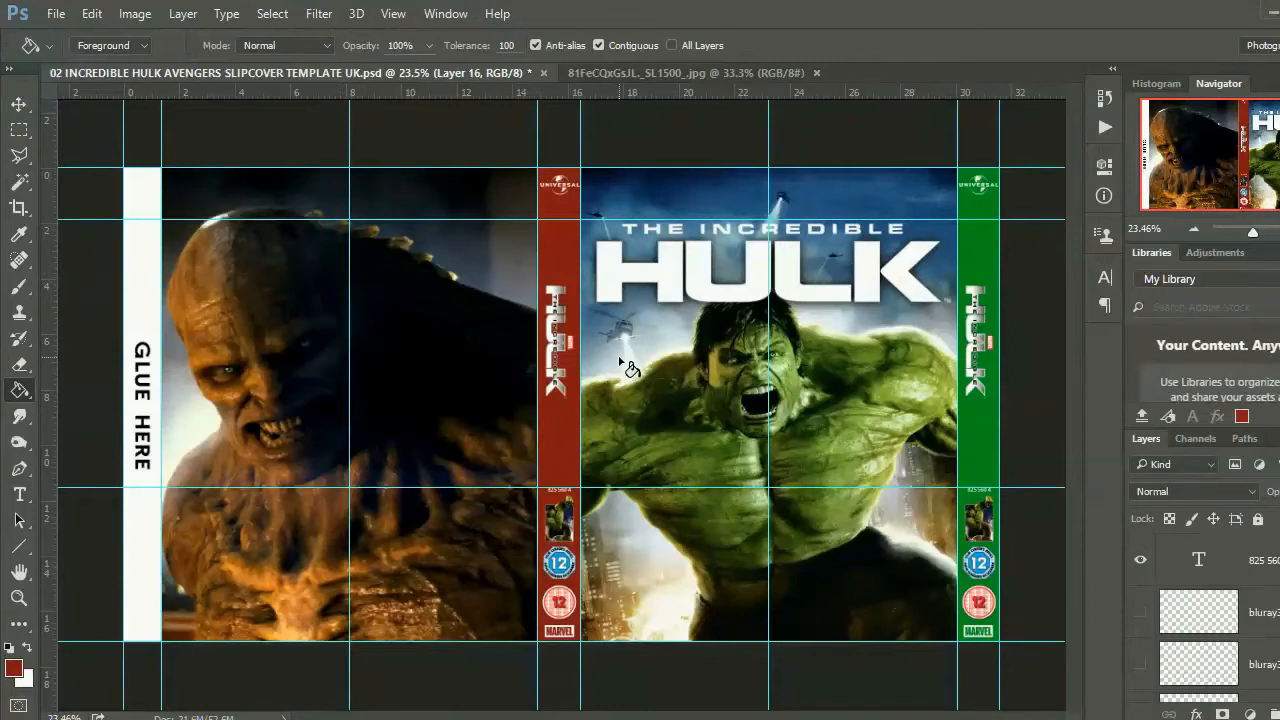
pyautogui.moveTo(530, 336)
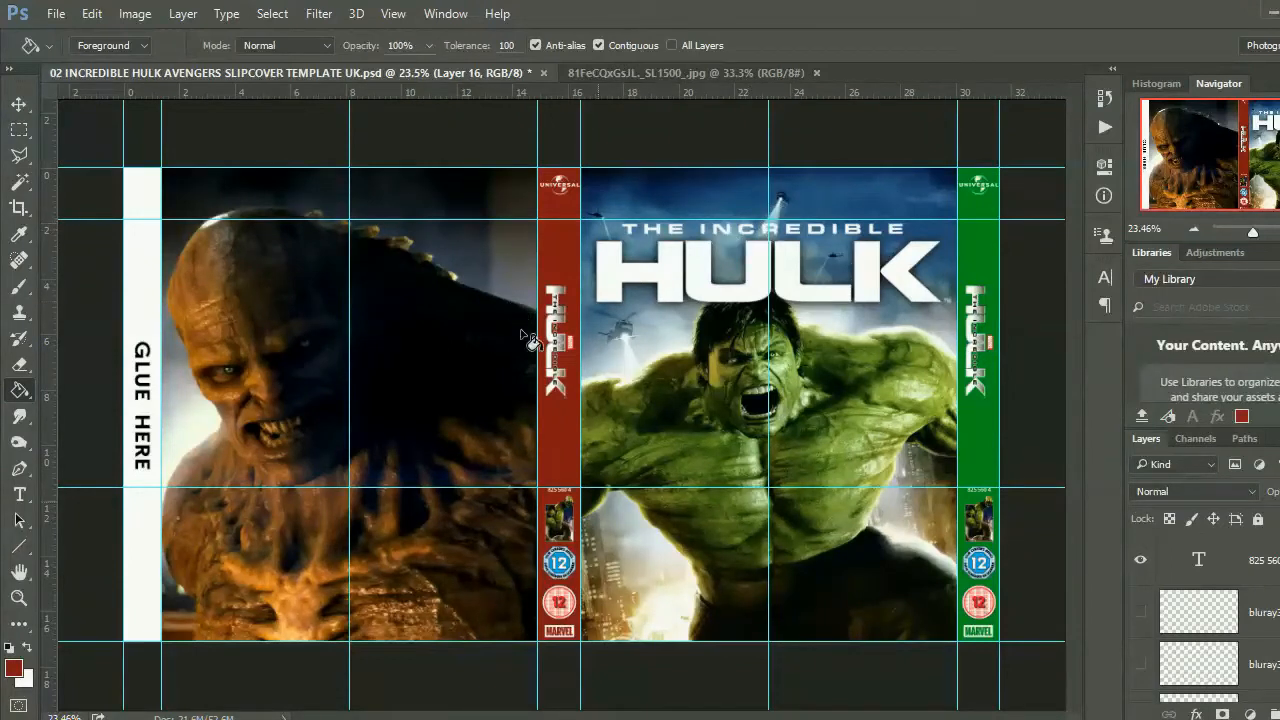
pyautogui.moveTo(730, 368)
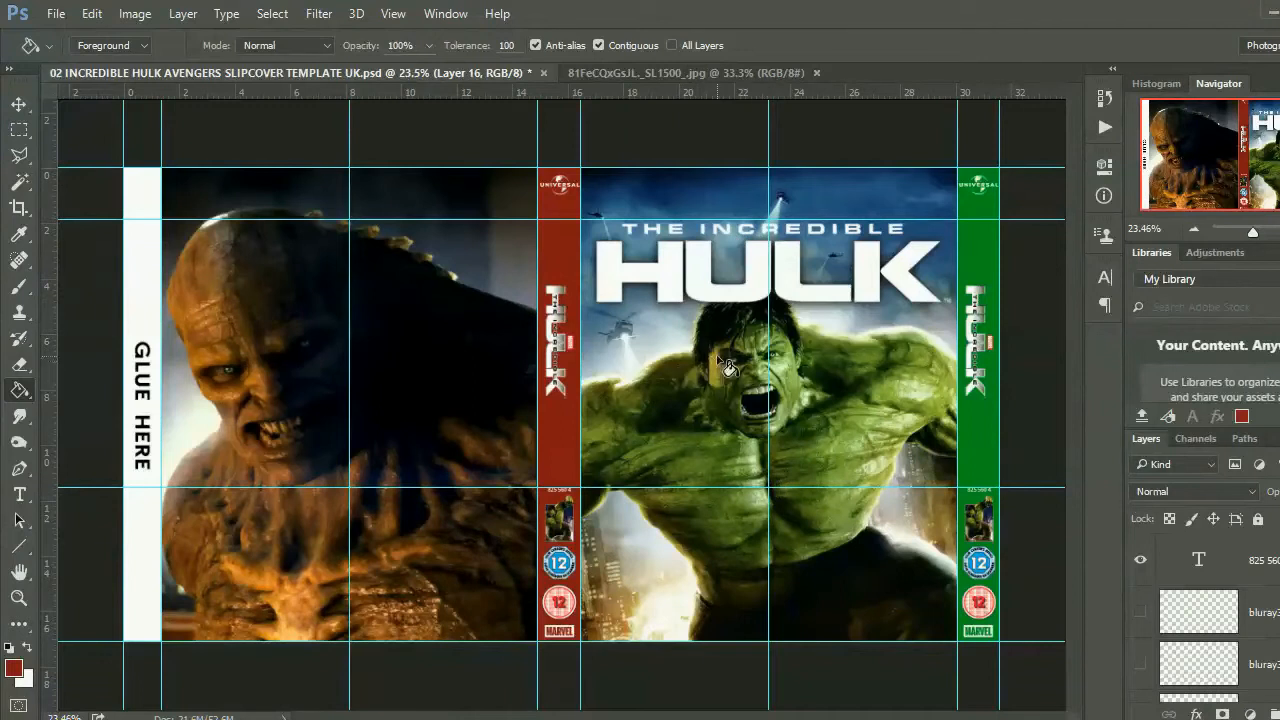
pyautogui.moveTo(790, 330)
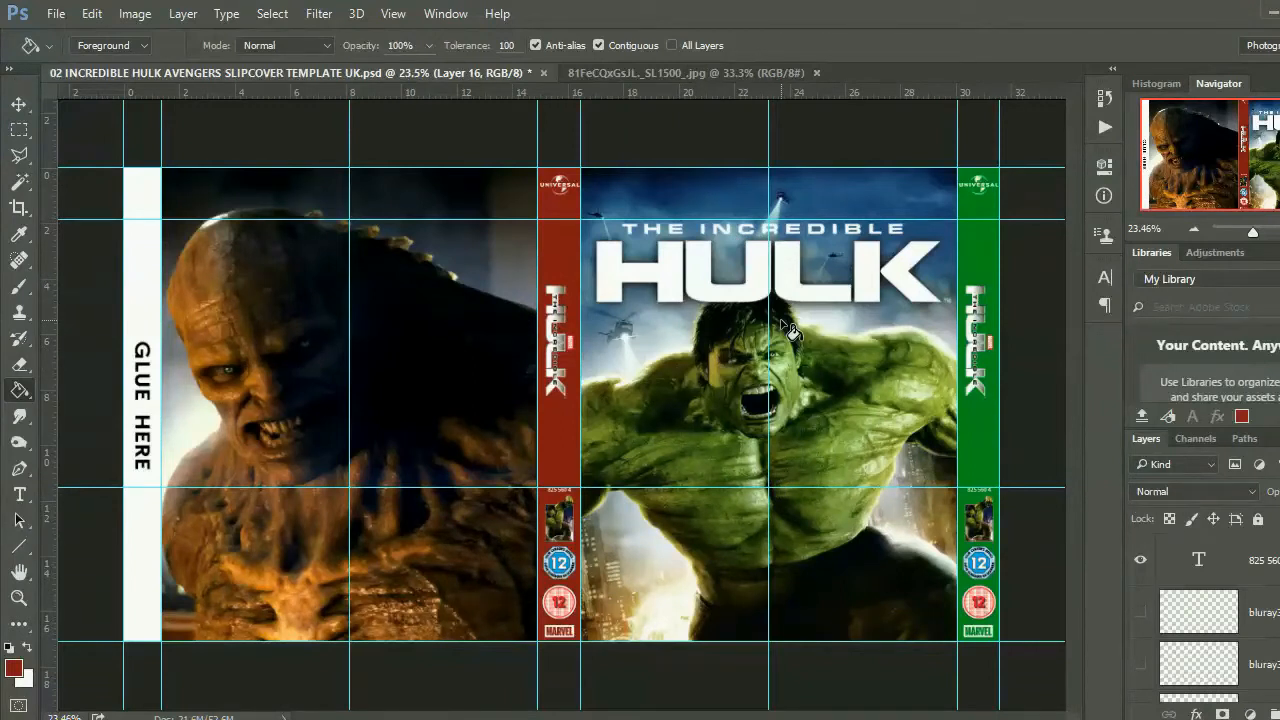
pyautogui.moveTo(644, 316)
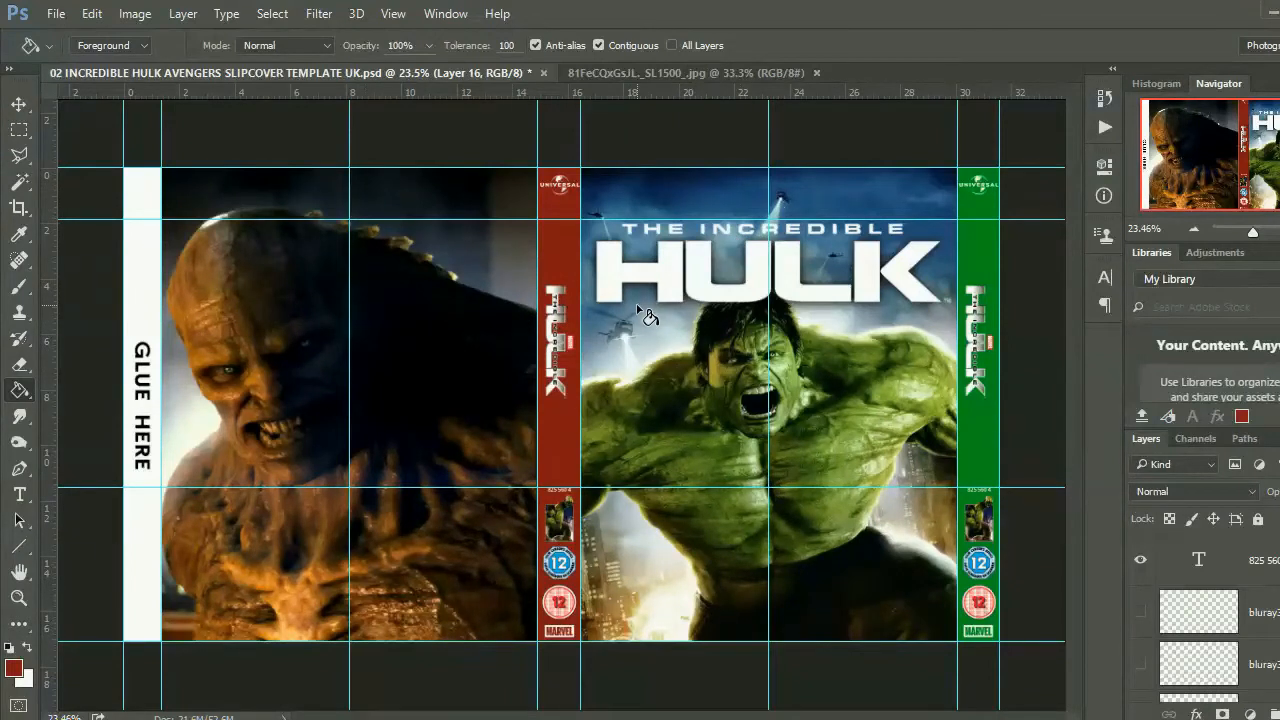
pyautogui.moveTo(884, 430)
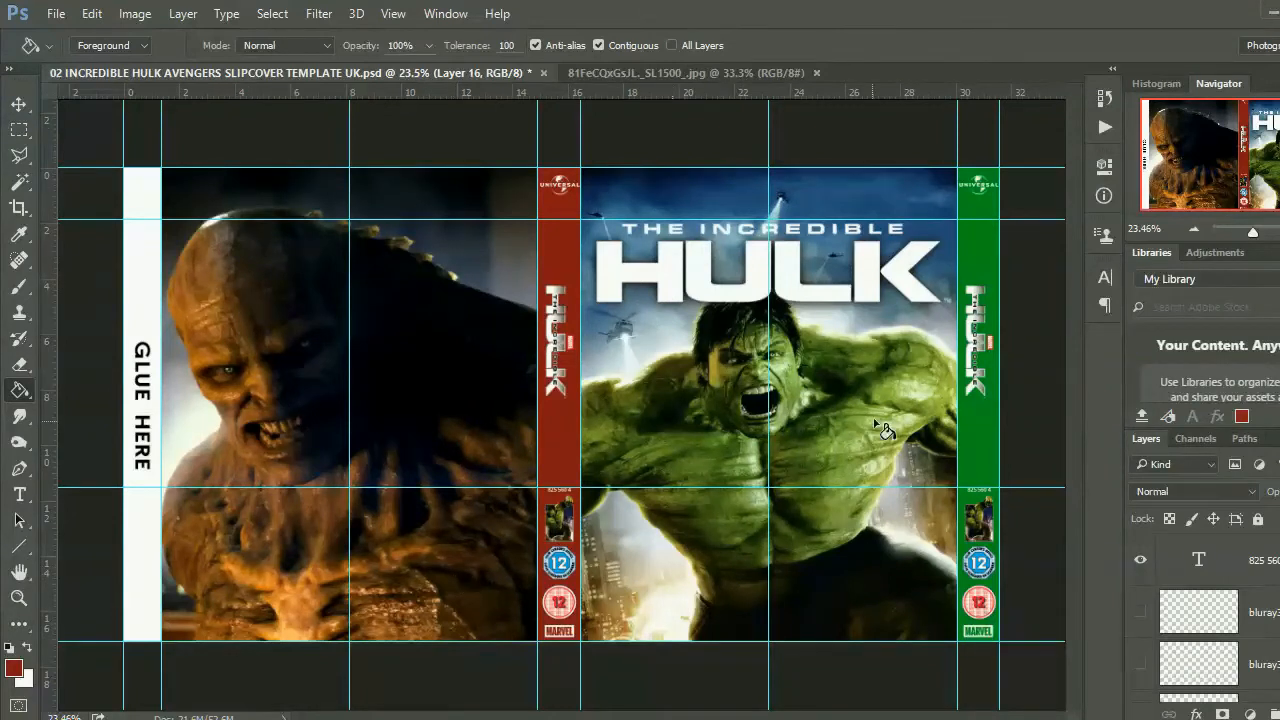
pyautogui.moveTo(672, 392)
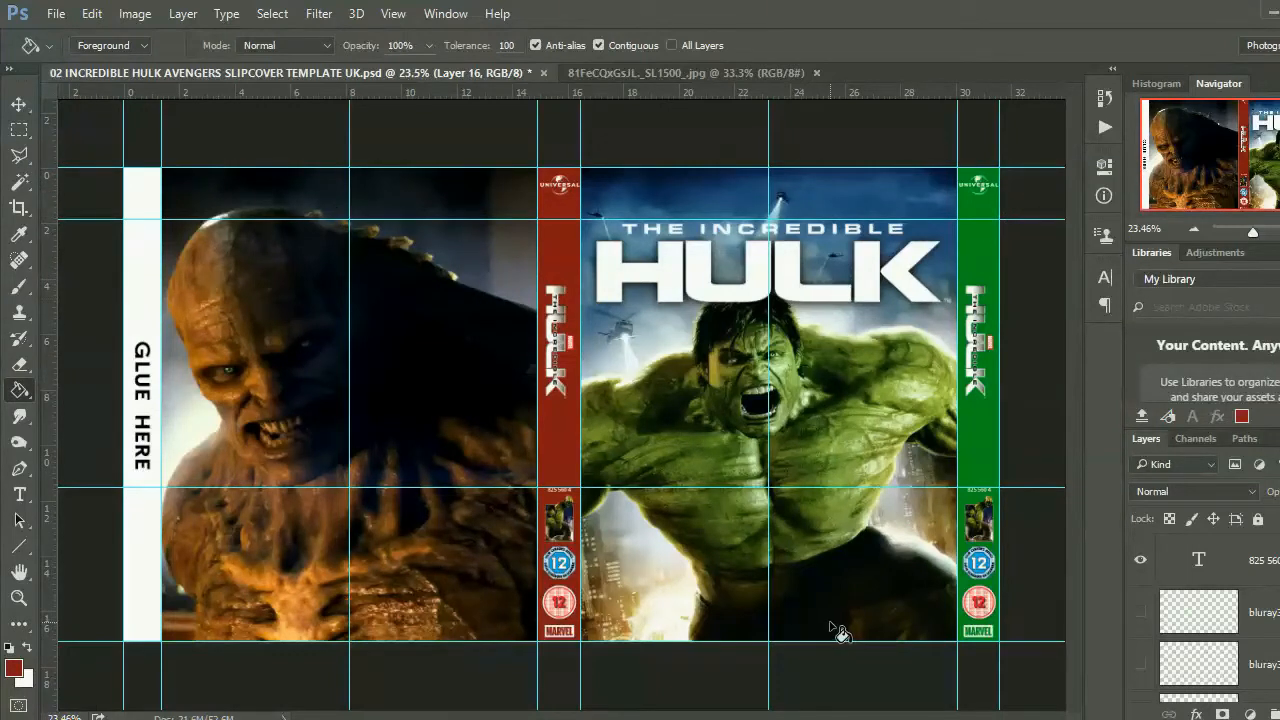
pyautogui.moveTo(588, 352)
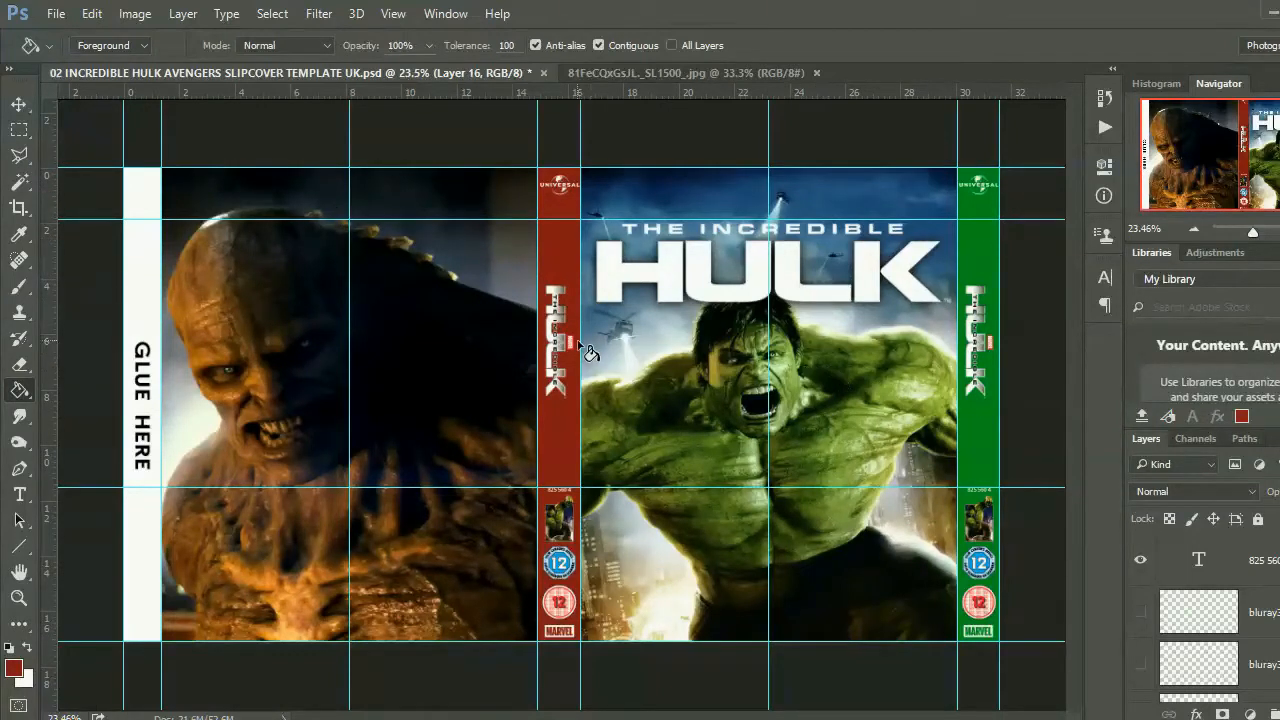
pyautogui.moveTo(584, 330)
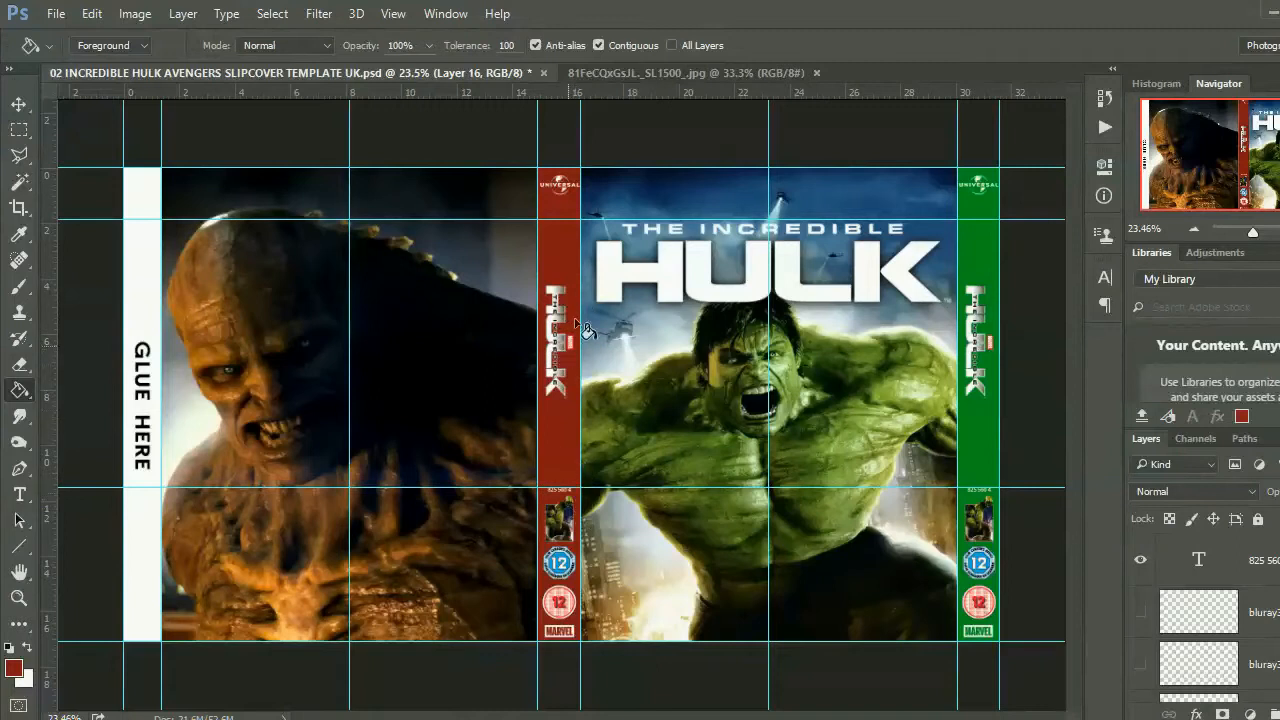
pyautogui.moveTo(944, 420)
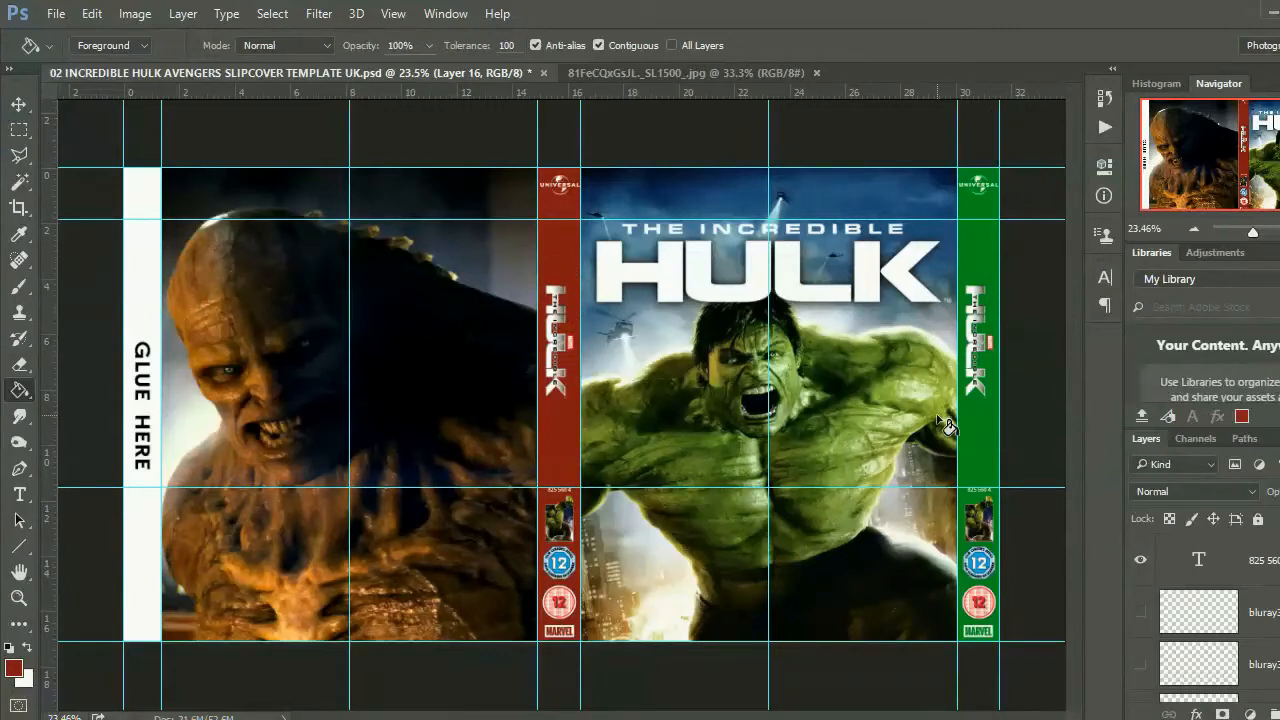
pyautogui.moveTo(1000, 278)
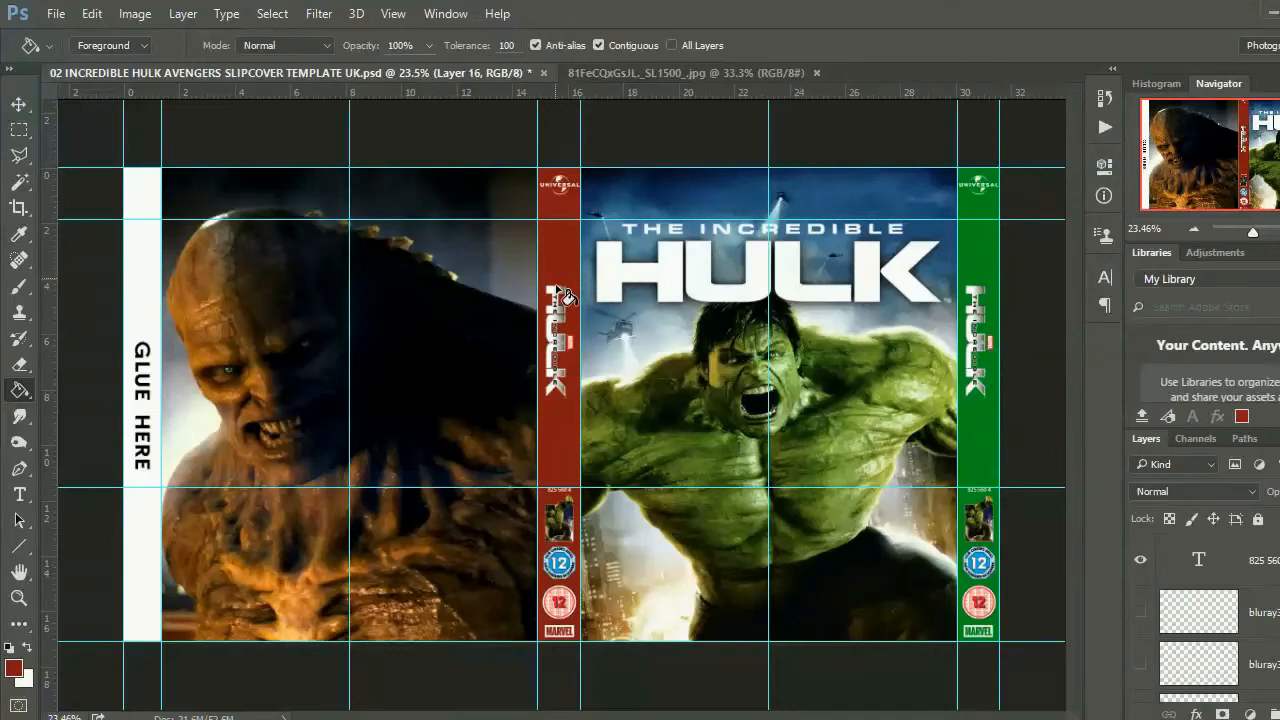
pyautogui.moveTo(596, 322)
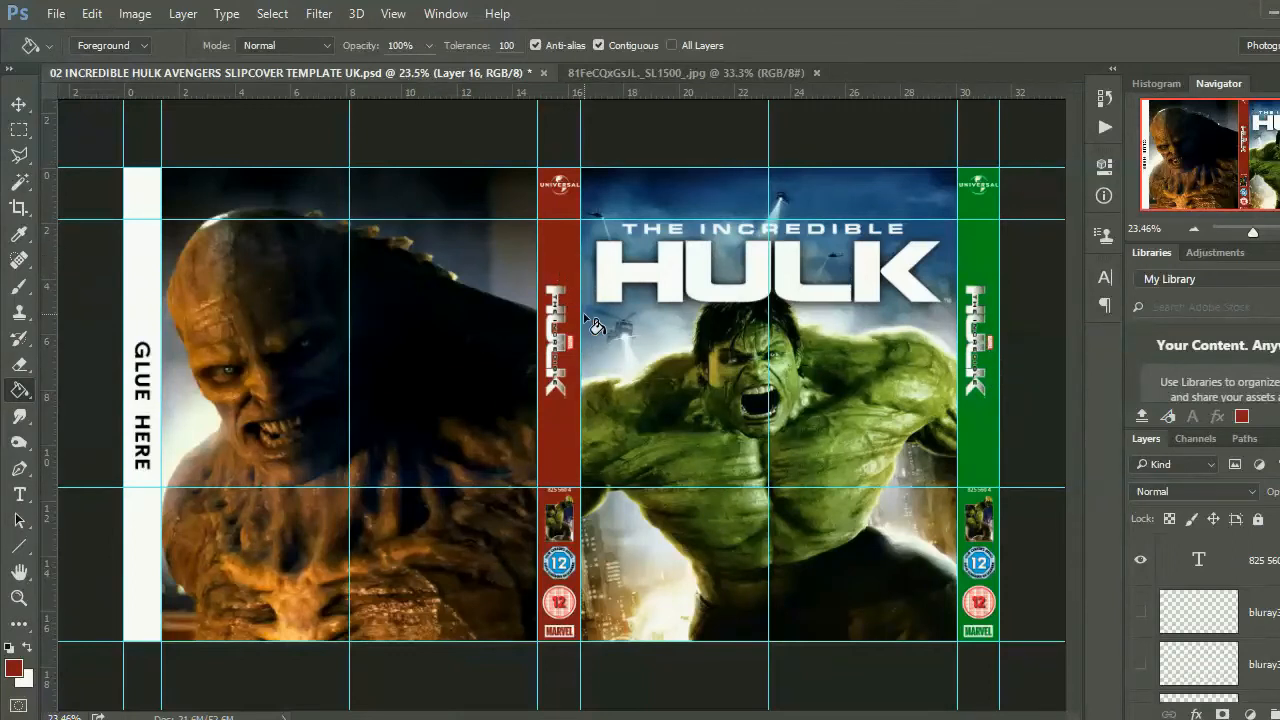
pyautogui.moveTo(284, 292)
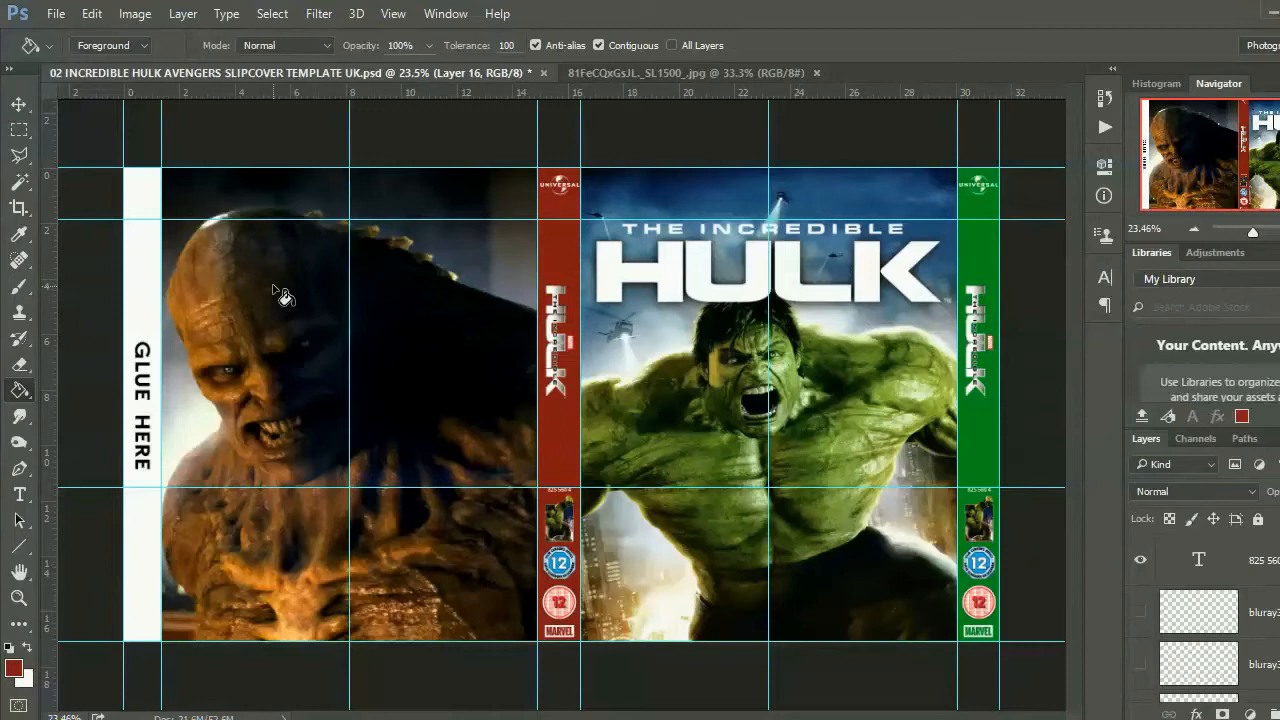
pyautogui.moveTo(124, 410)
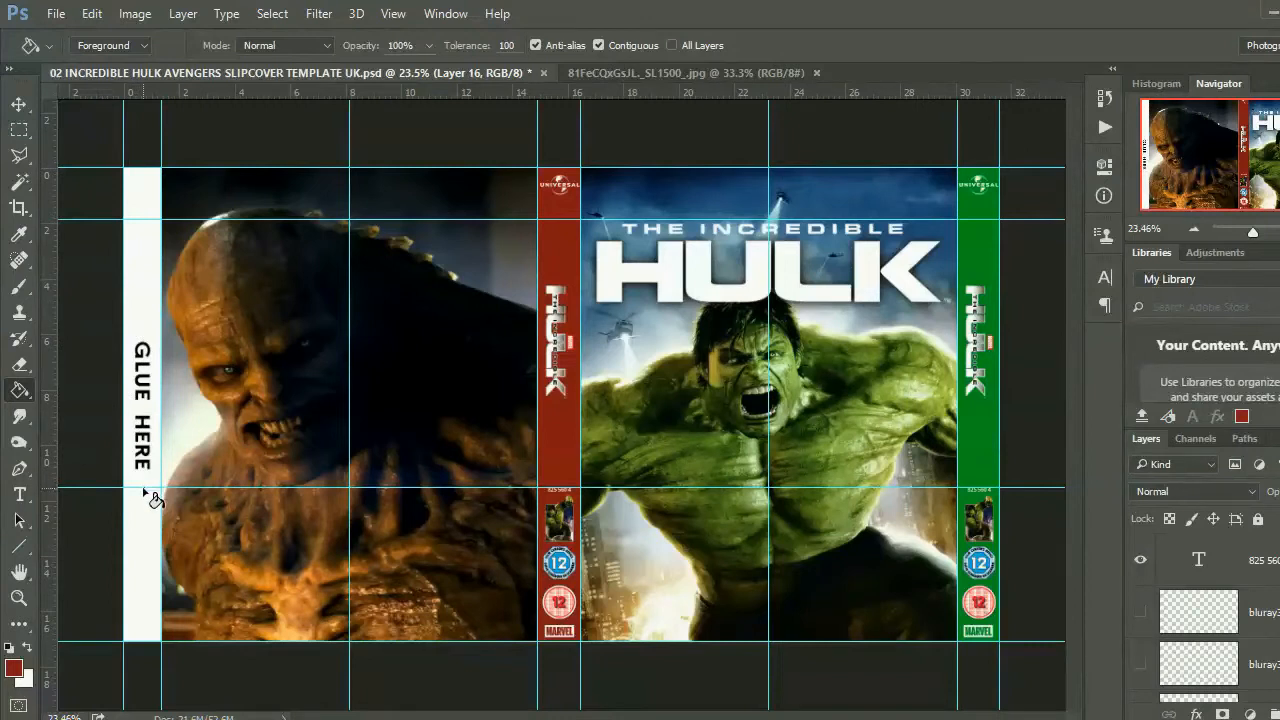
pyautogui.moveTo(150, 328)
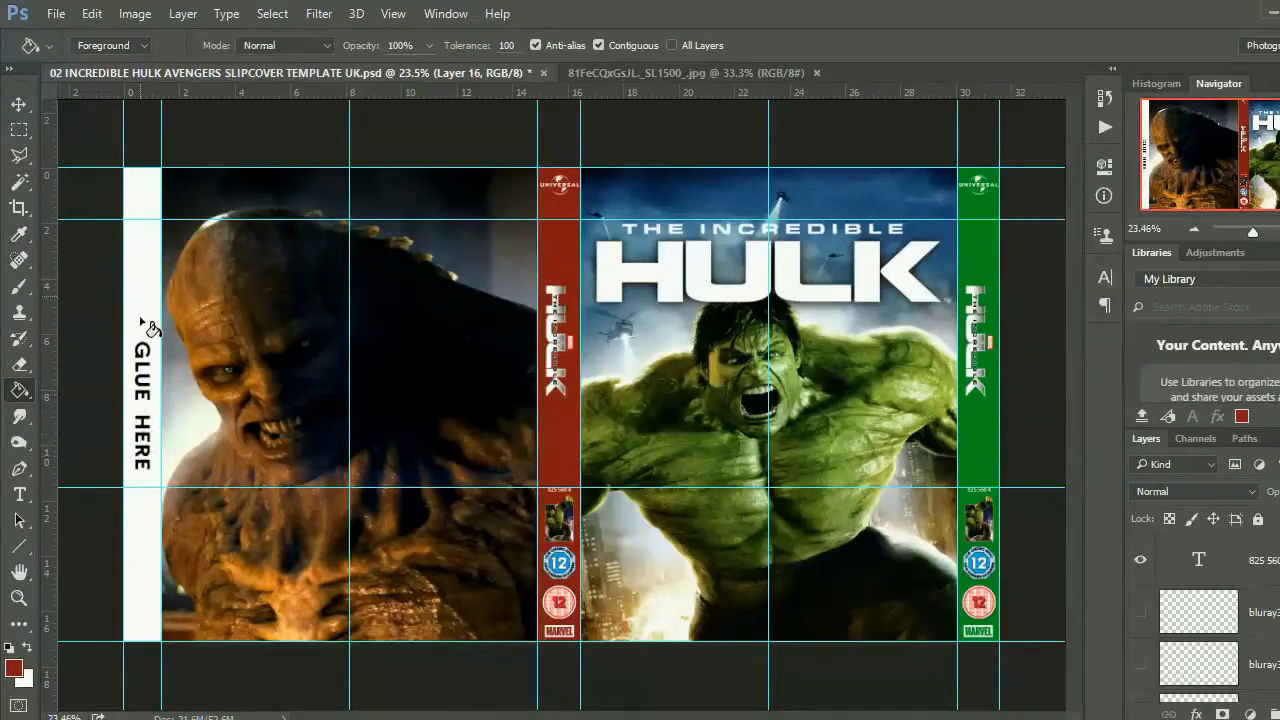
pyautogui.moveTo(448, 452)
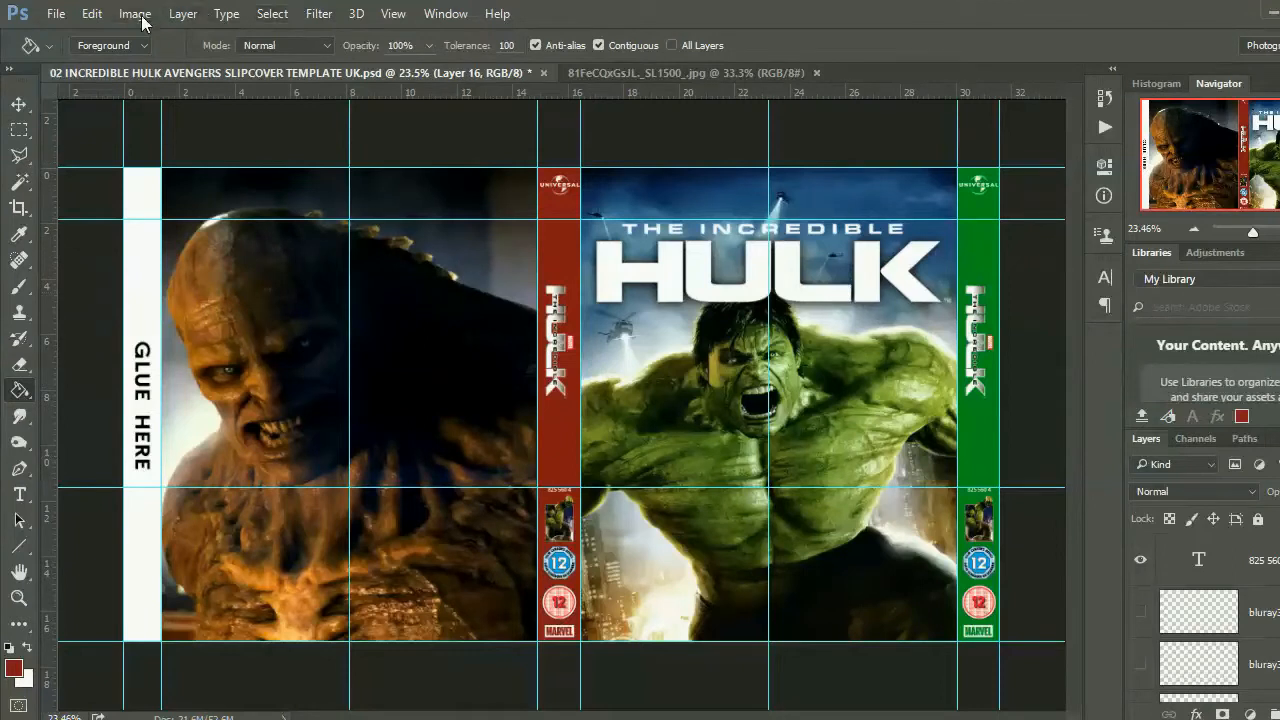
pyautogui.click(134, 12)
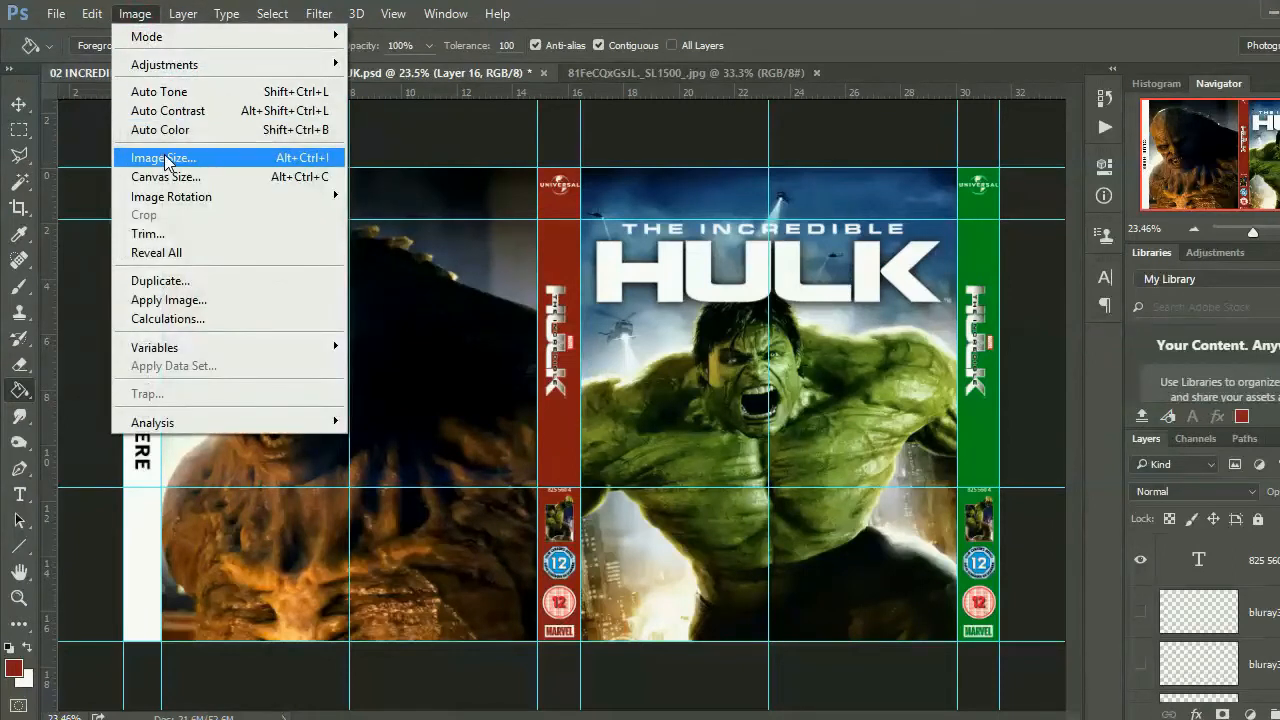
pyautogui.click(164, 156)
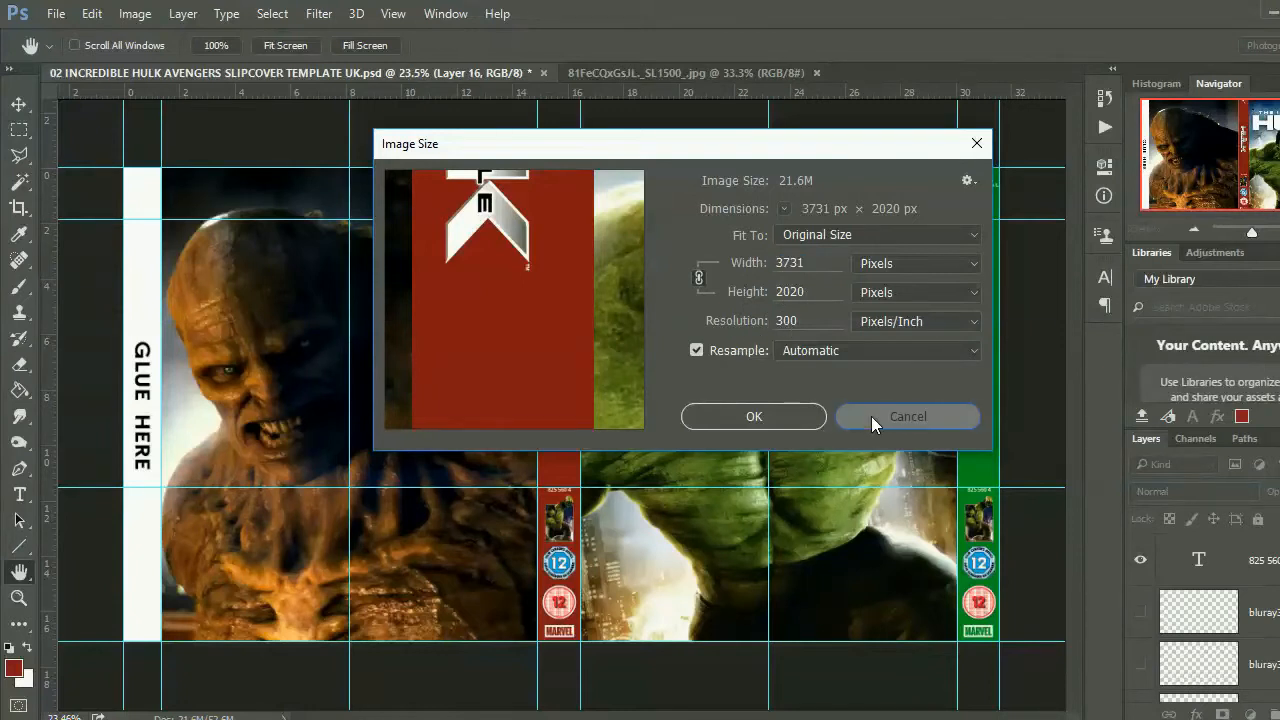
pyautogui.click(906, 416)
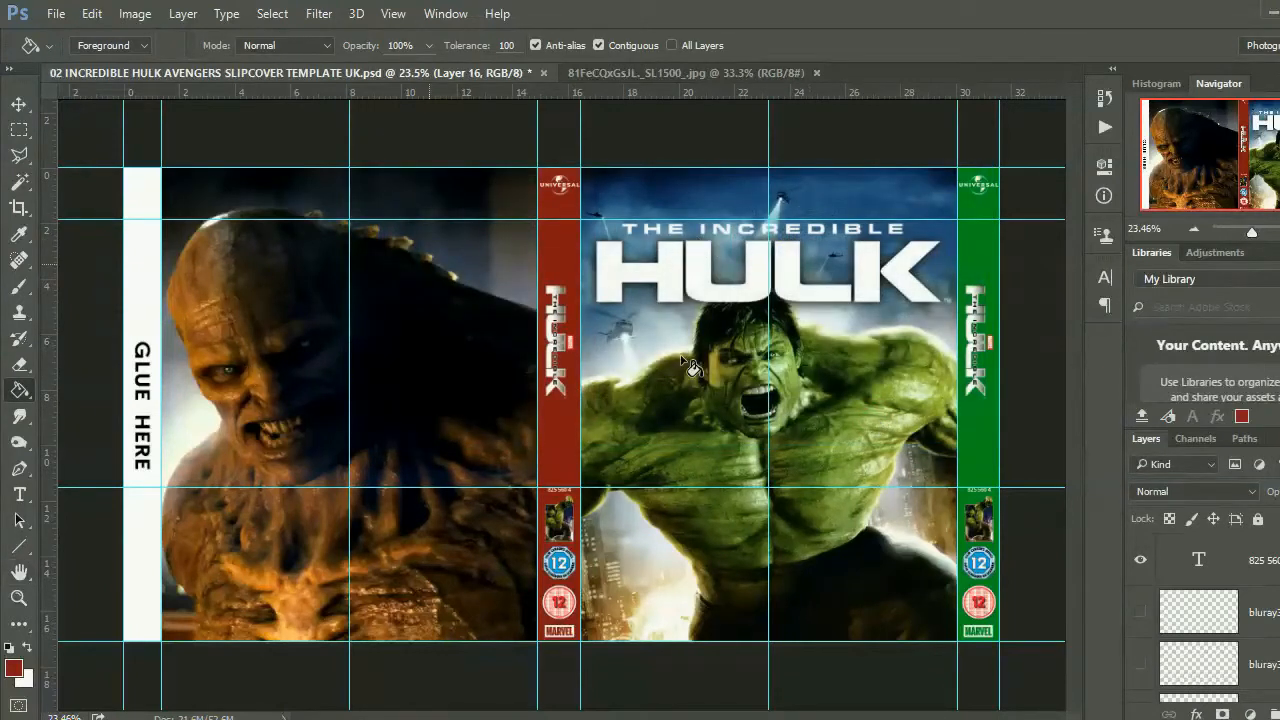
pyautogui.moveTo(344, 142)
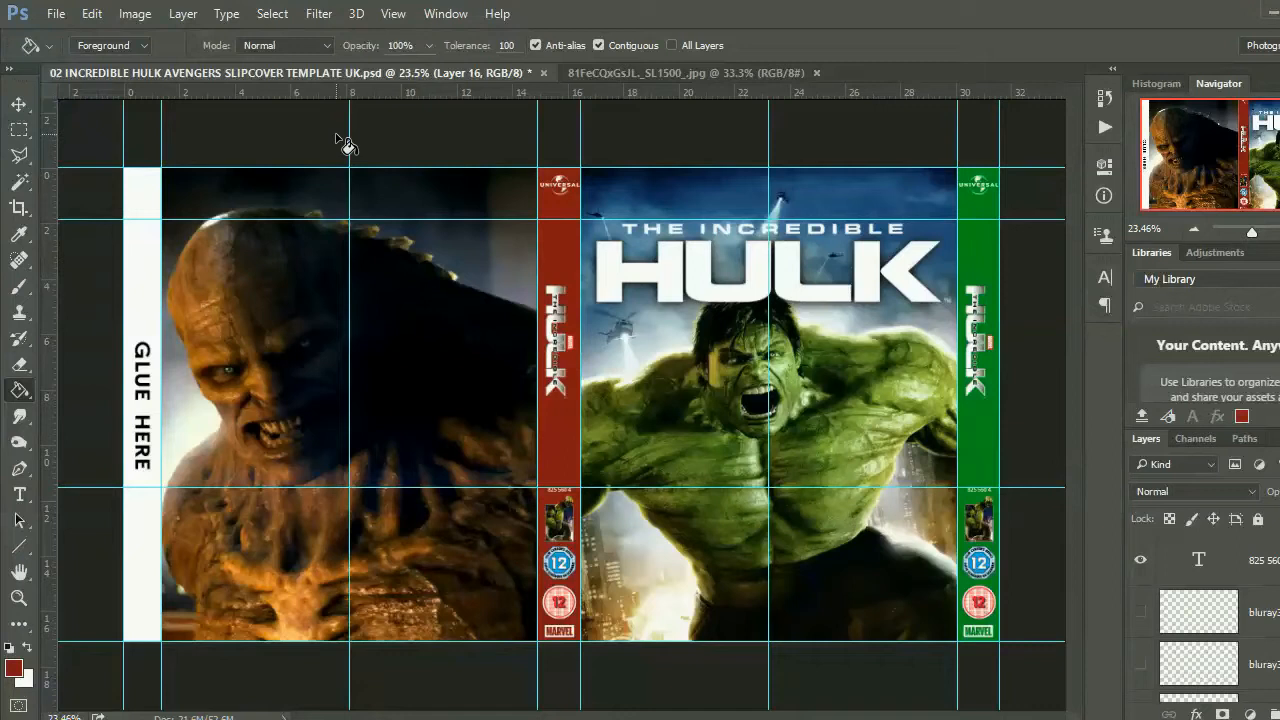
pyautogui.moveTo(436, 190)
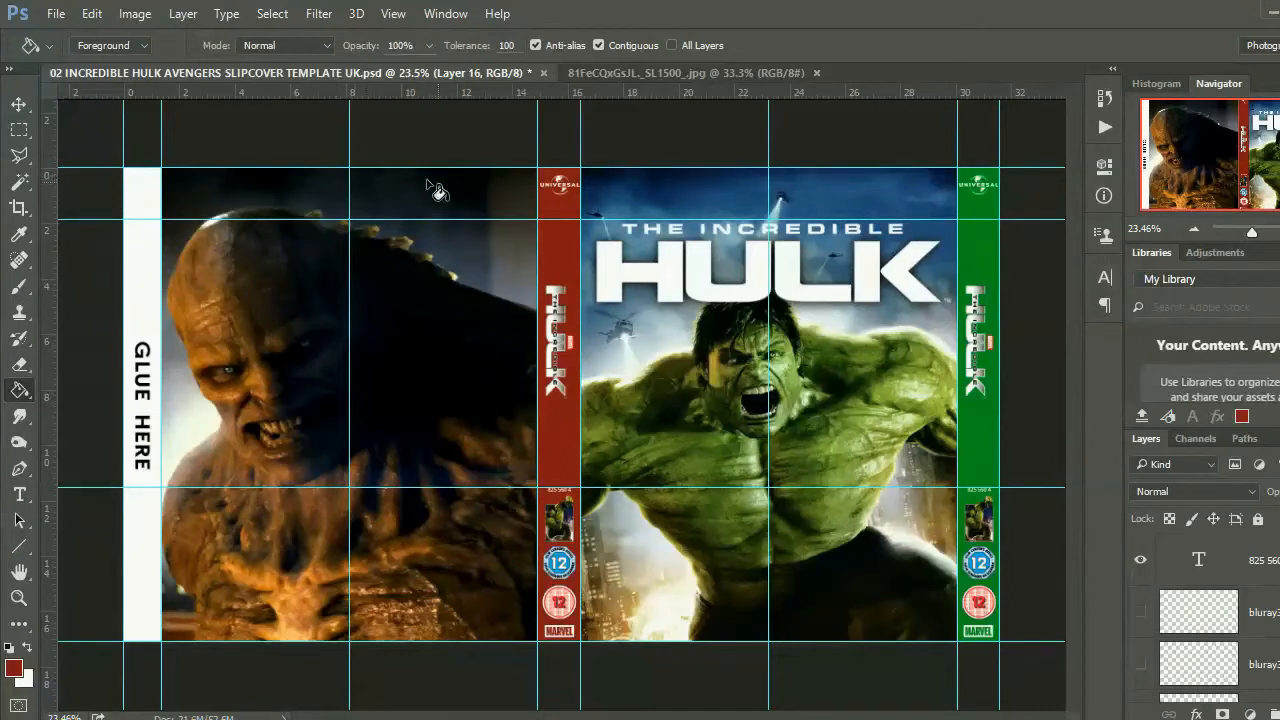
pyautogui.moveTo(524, 156)
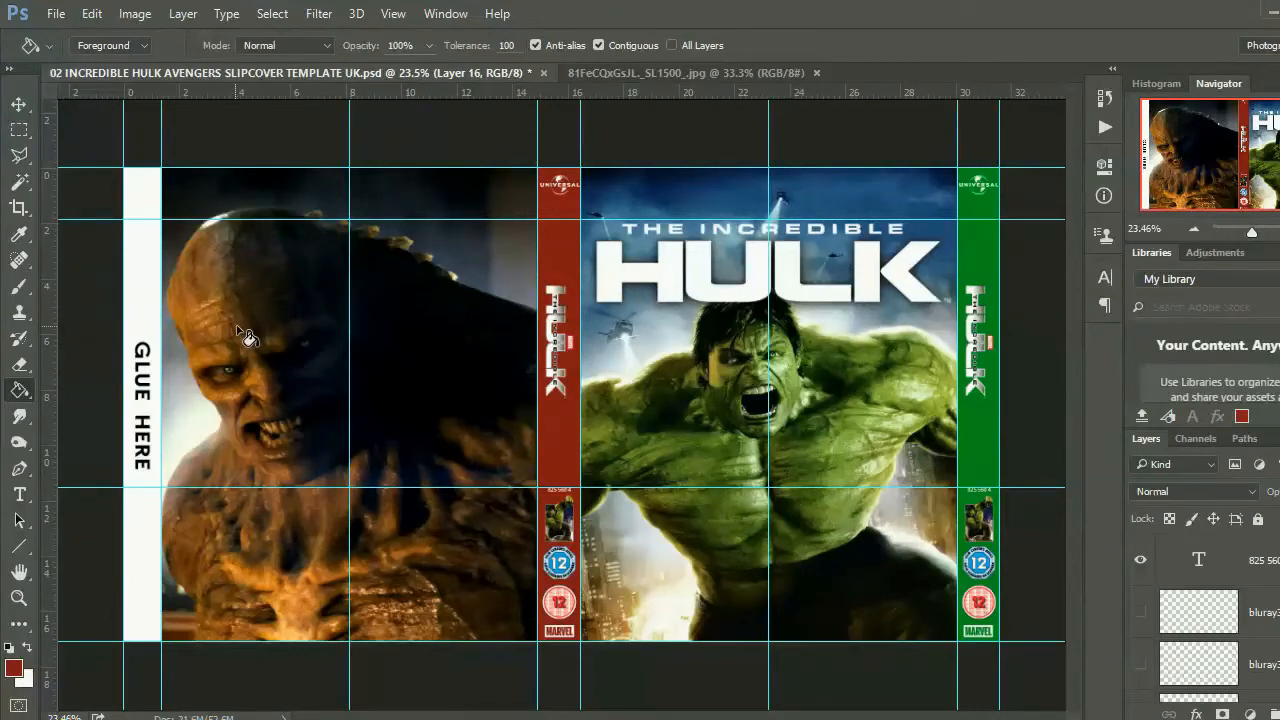
pyautogui.moveTo(784, 528)
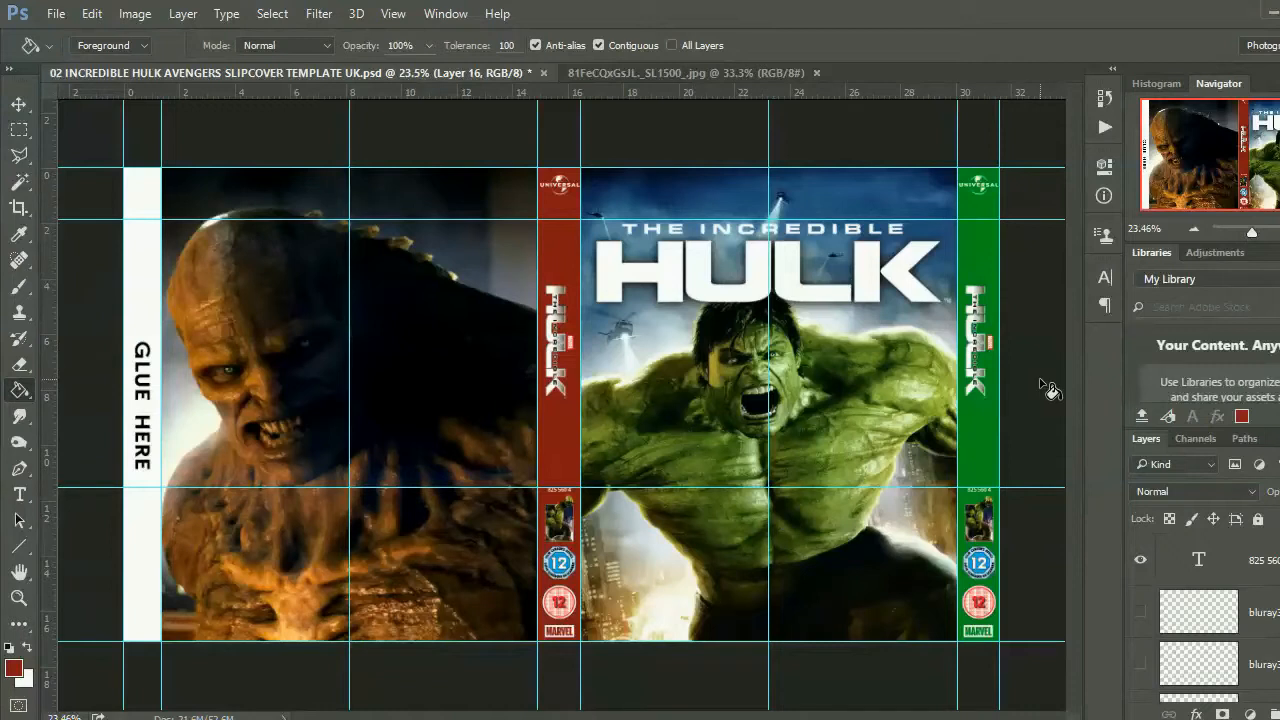
pyautogui.moveTo(60, 350)
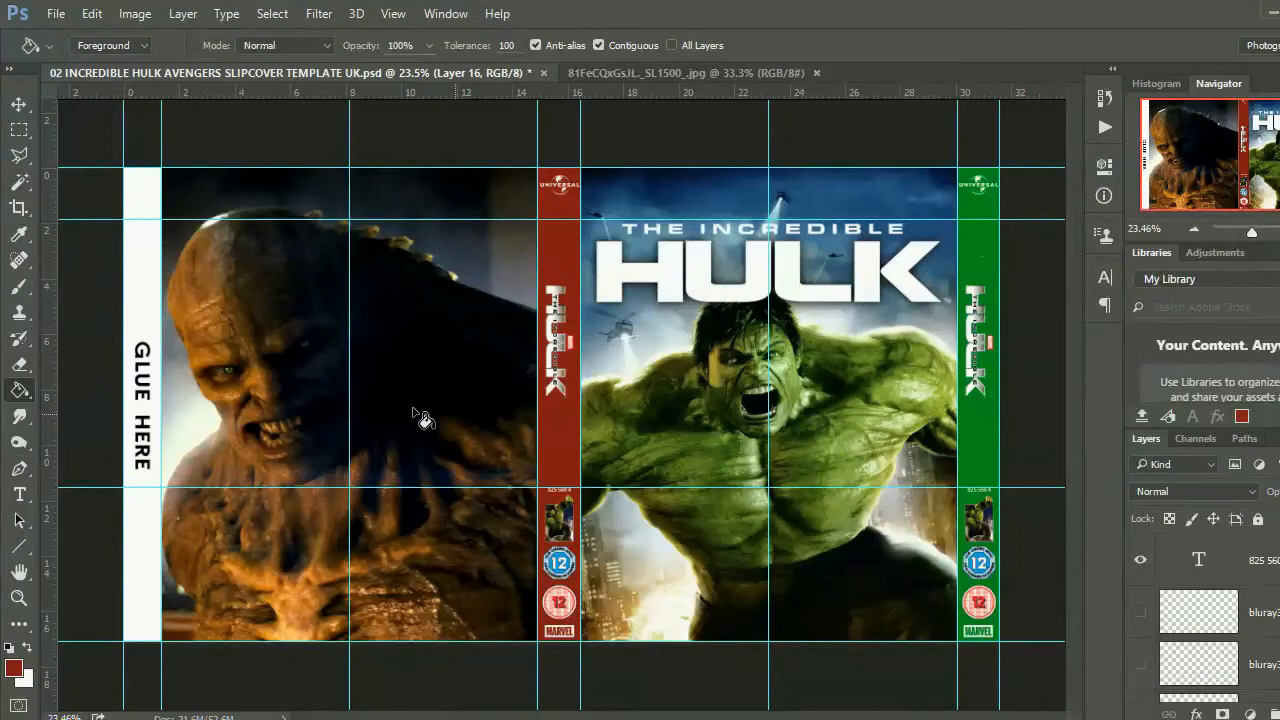
pyautogui.moveTo(1036, 330)
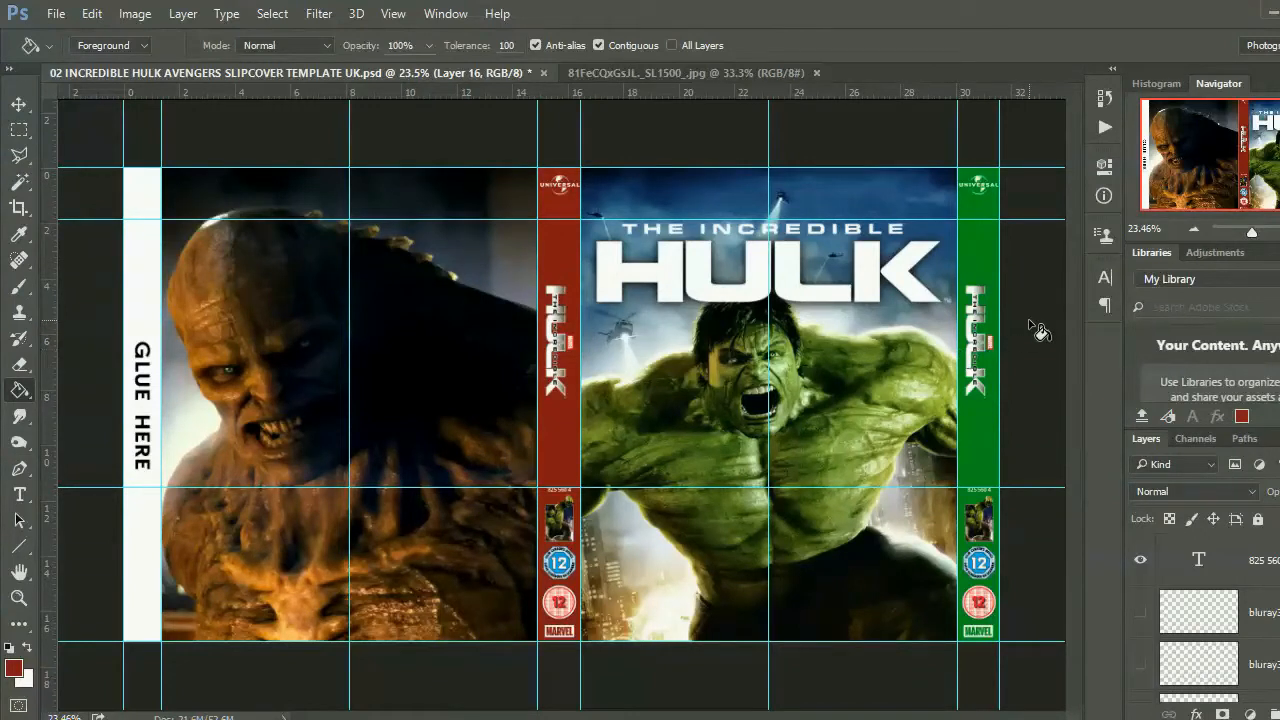